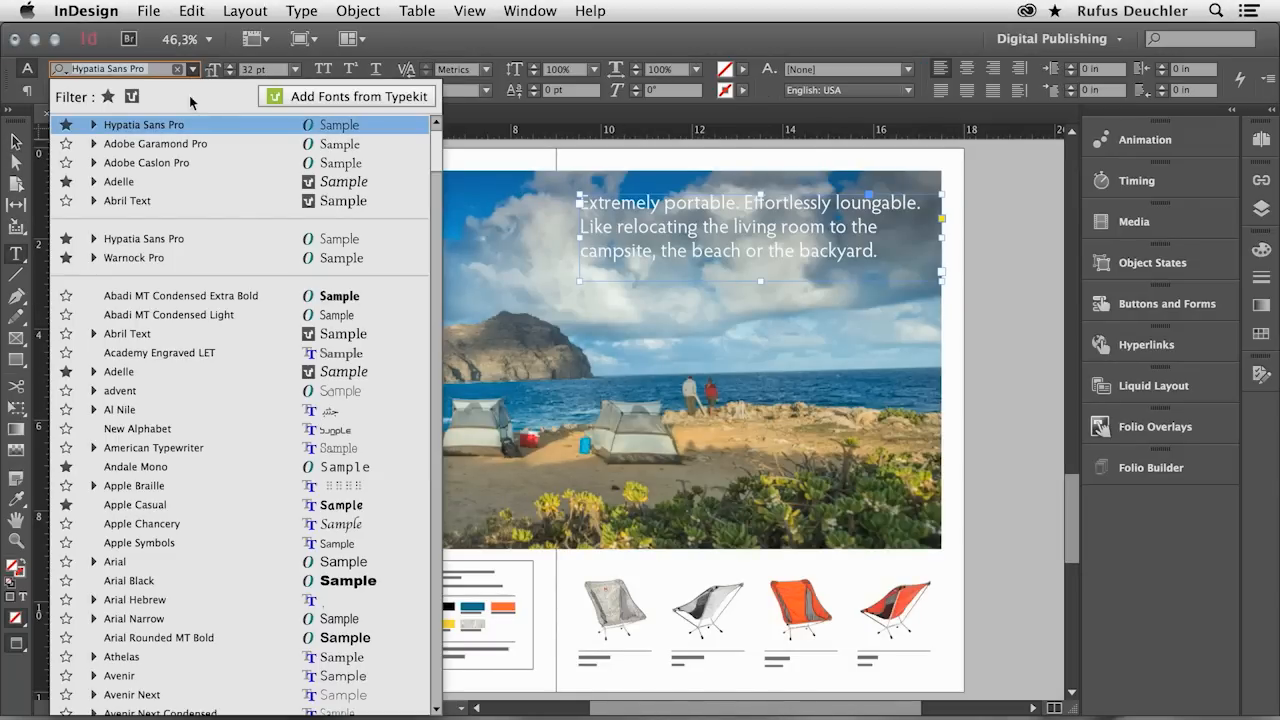
Browse the font list and filter options in InDesign's font menu
click(143, 238)
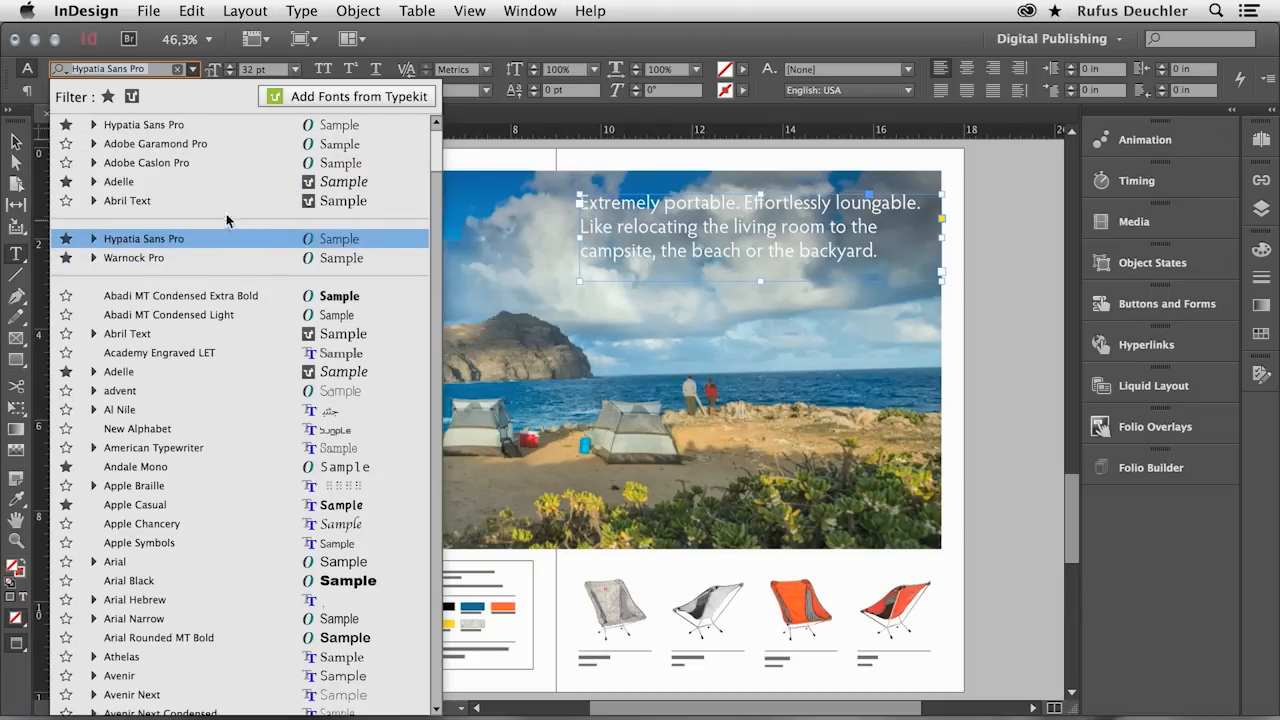
click(127, 200)
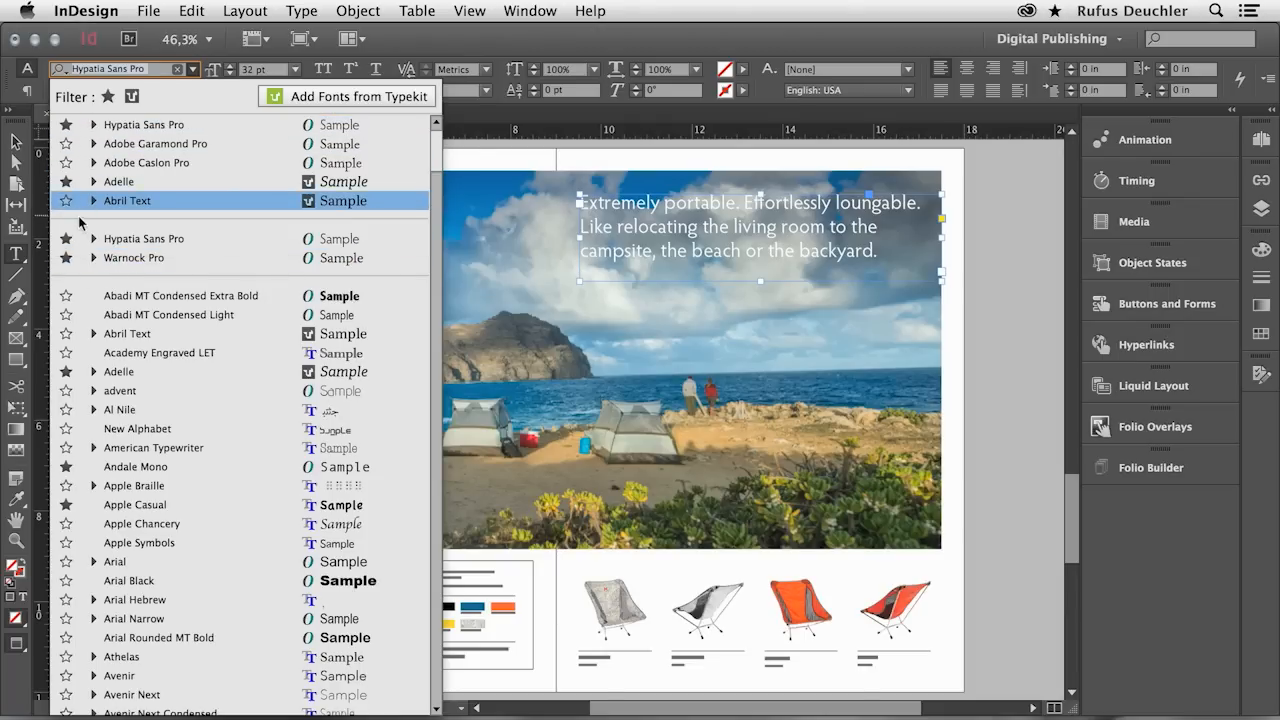
click(118, 409)
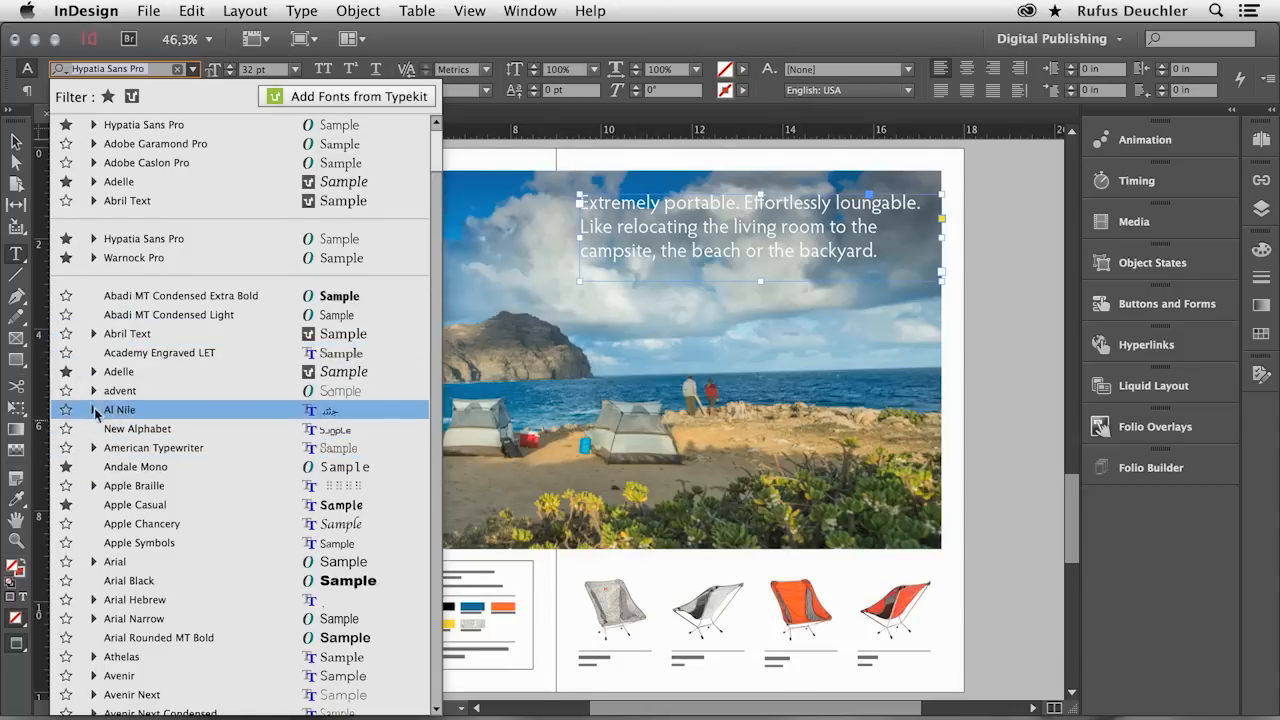
click(66, 467)
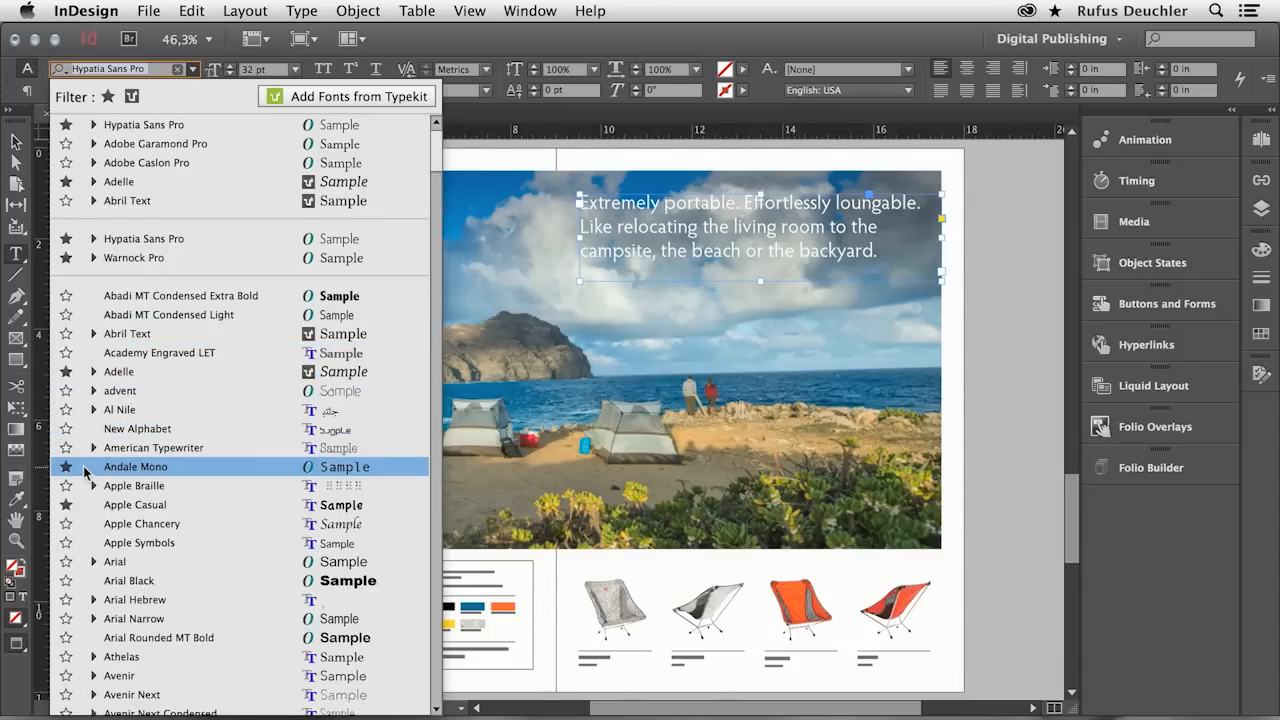
click(114, 561)
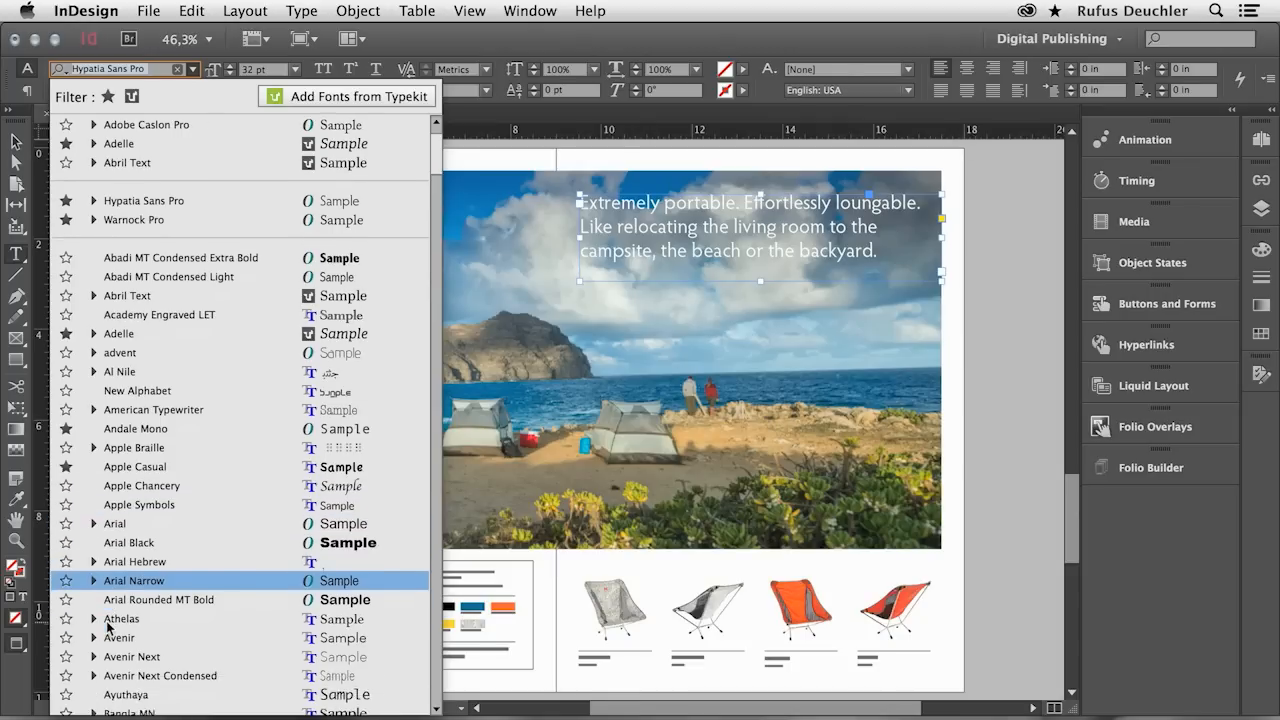
scroll(down, 3)
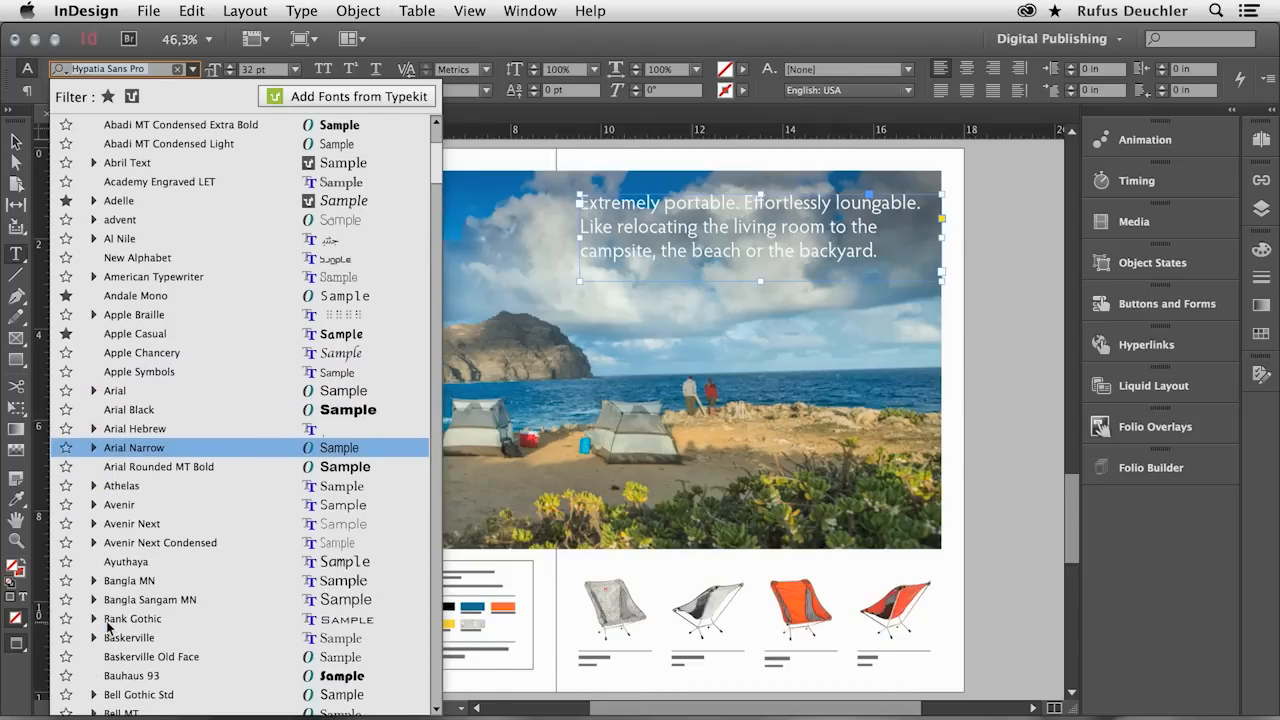
click(150, 200)
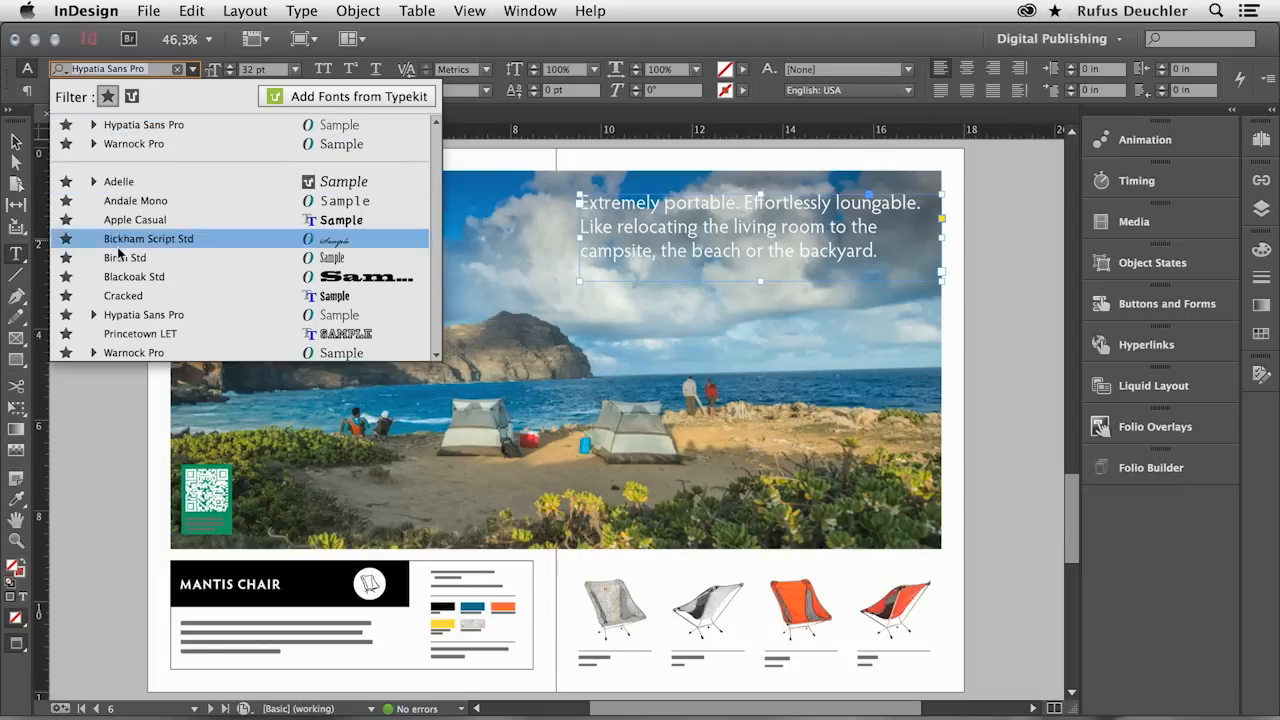
Search the fonts for 'ba', then show all fonts again
click(108, 96)
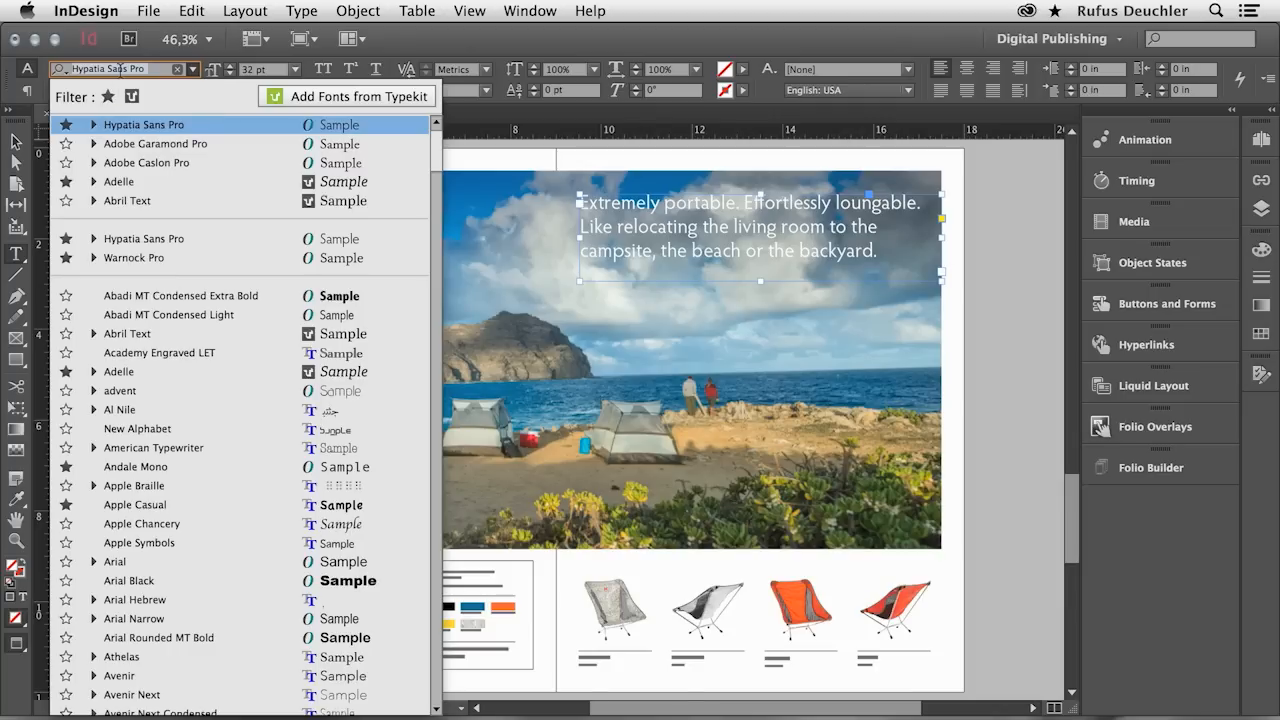
text(ba)
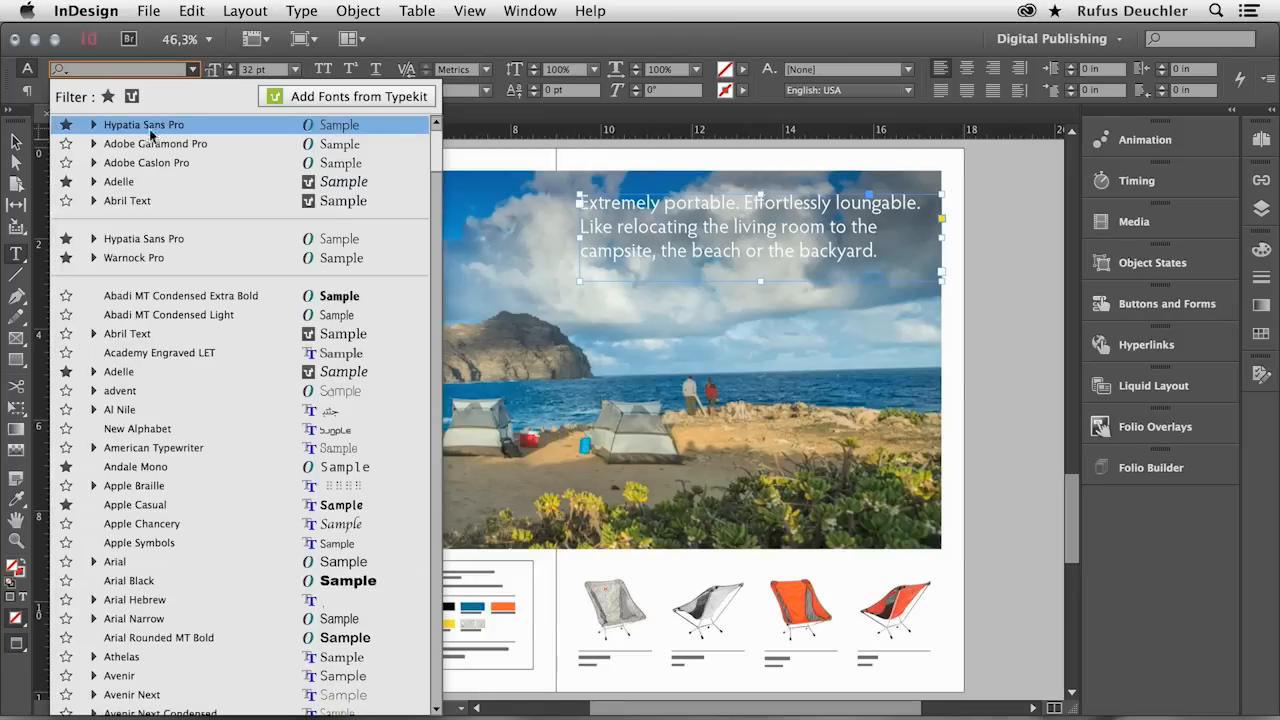
mouse_move(131, 96)
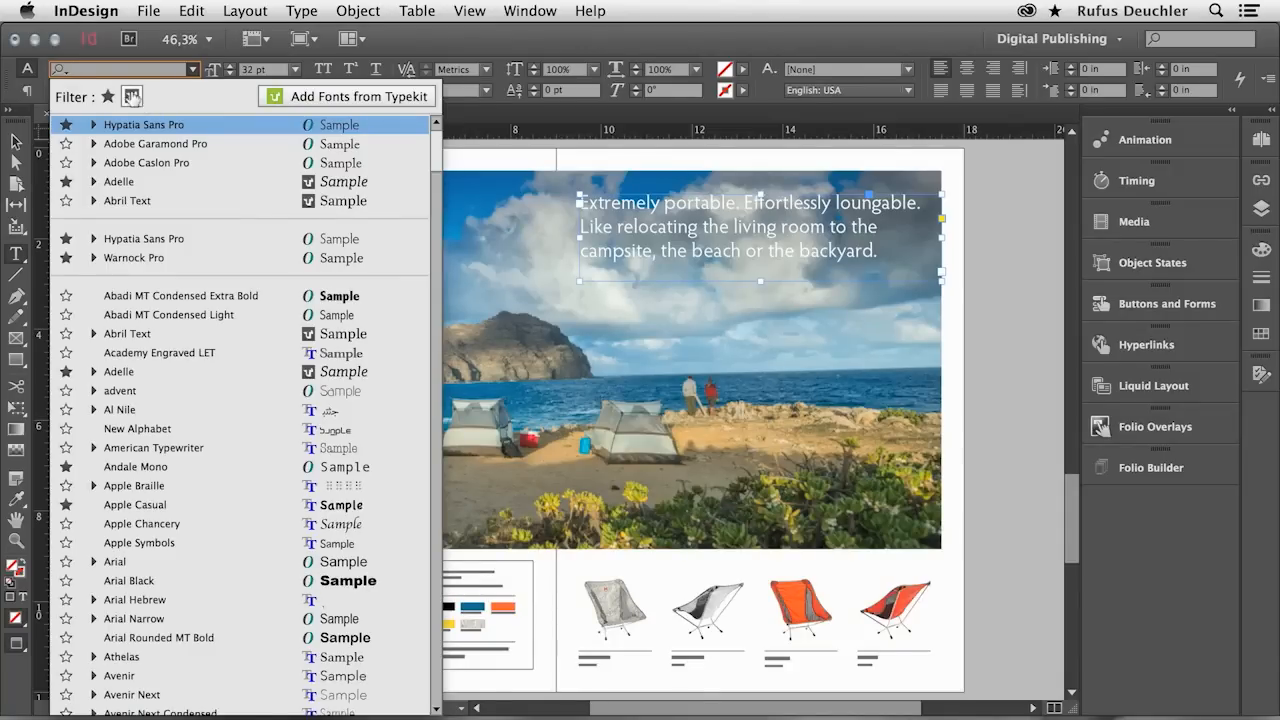
mouse_move(132, 96)
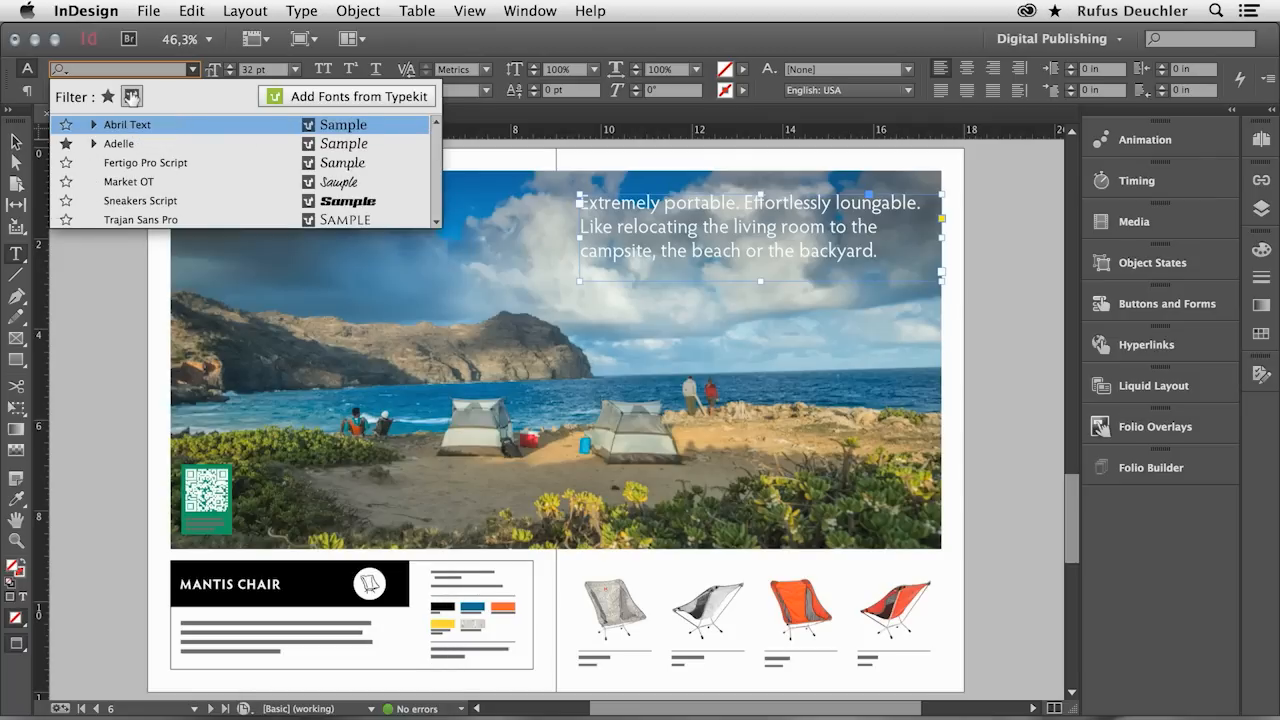
click(140, 219)
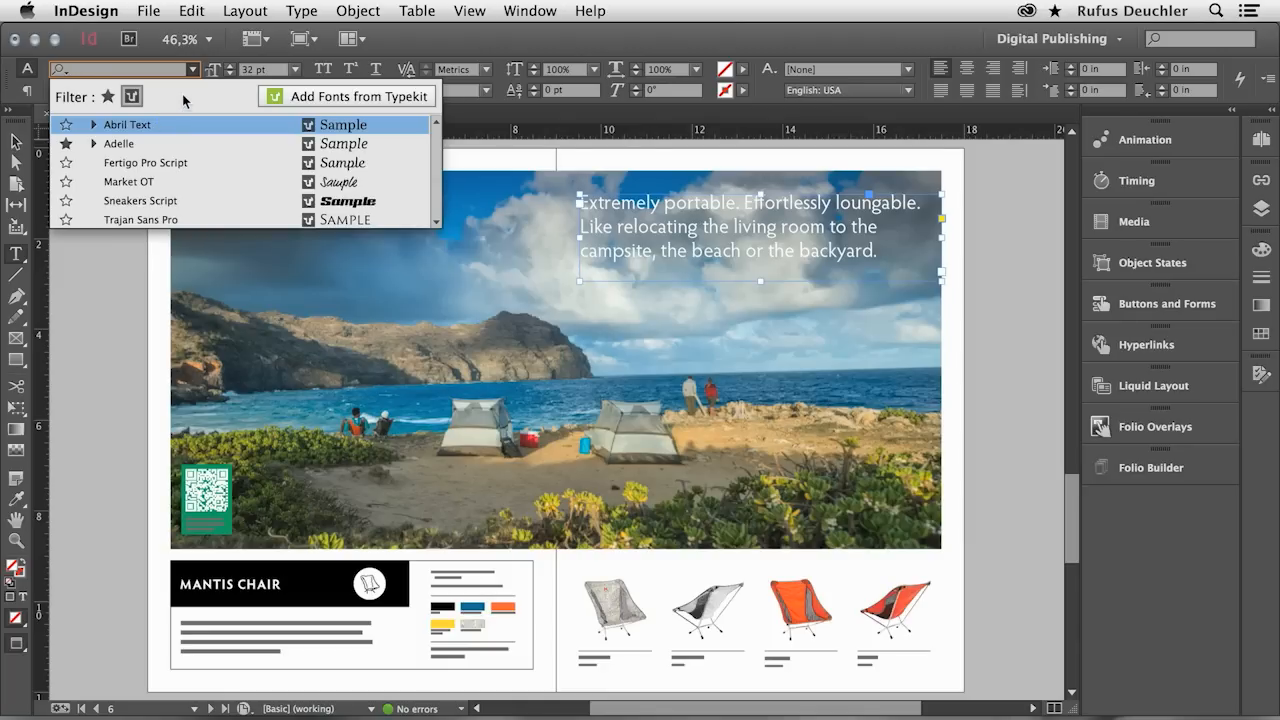
click(132, 96)
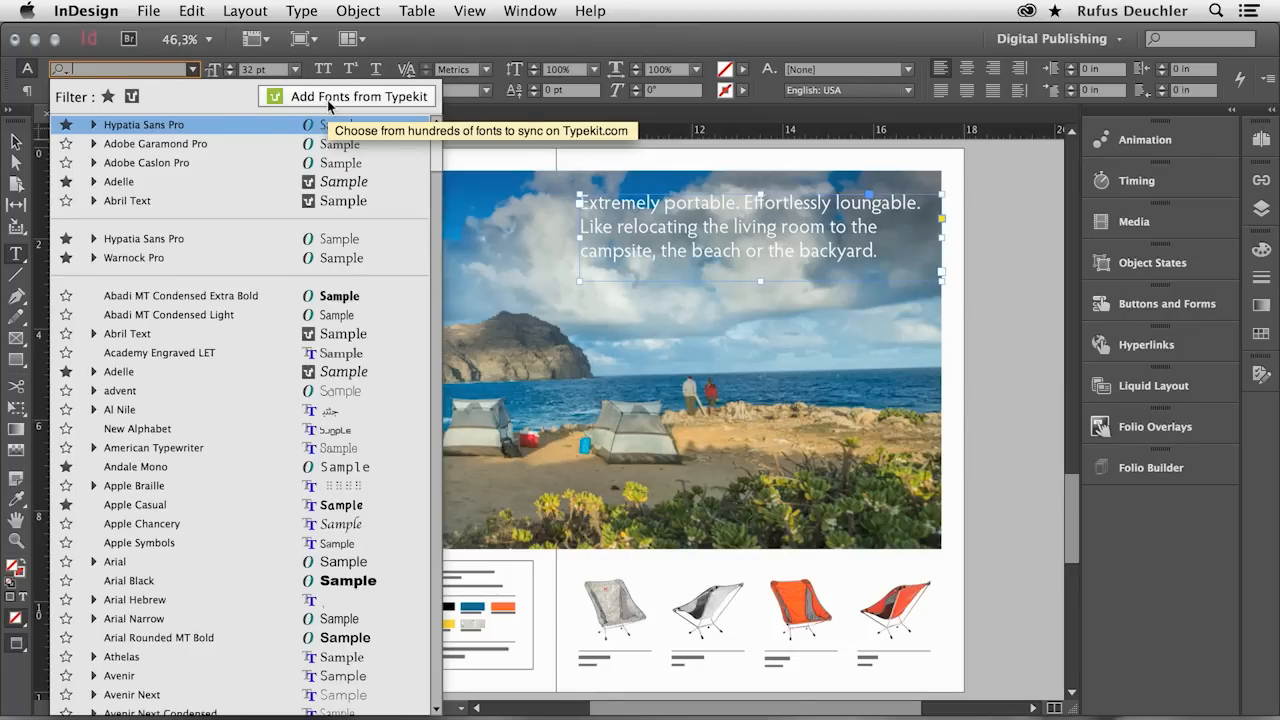
Open Typekit's Full Library and filter it to desktop-use fonts
click(357, 96)
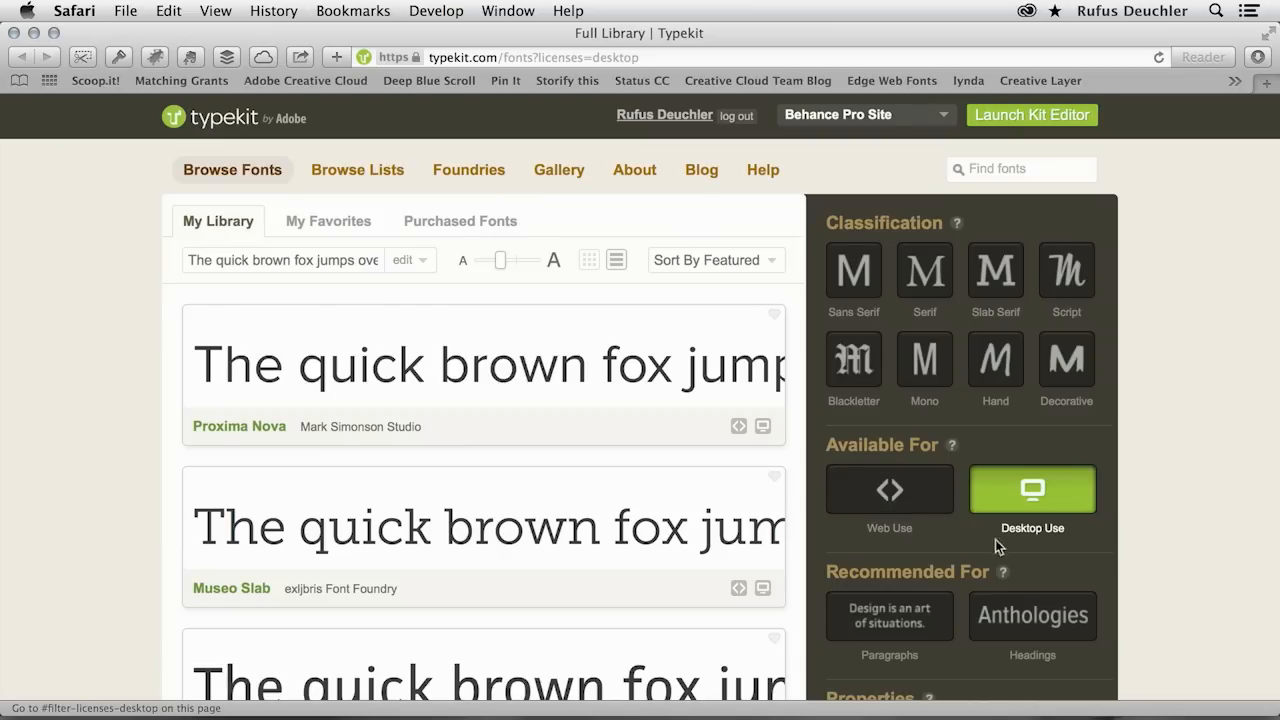
mouse_move(1033, 549)
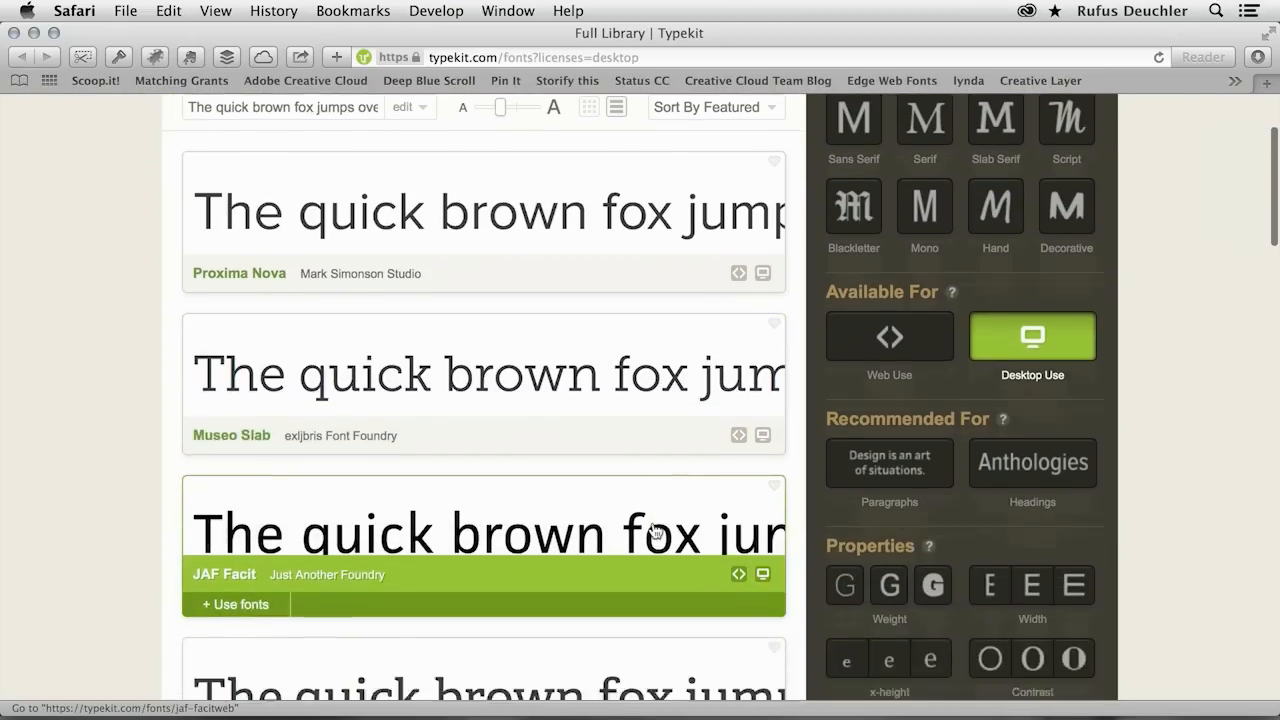
scroll(down, 3)
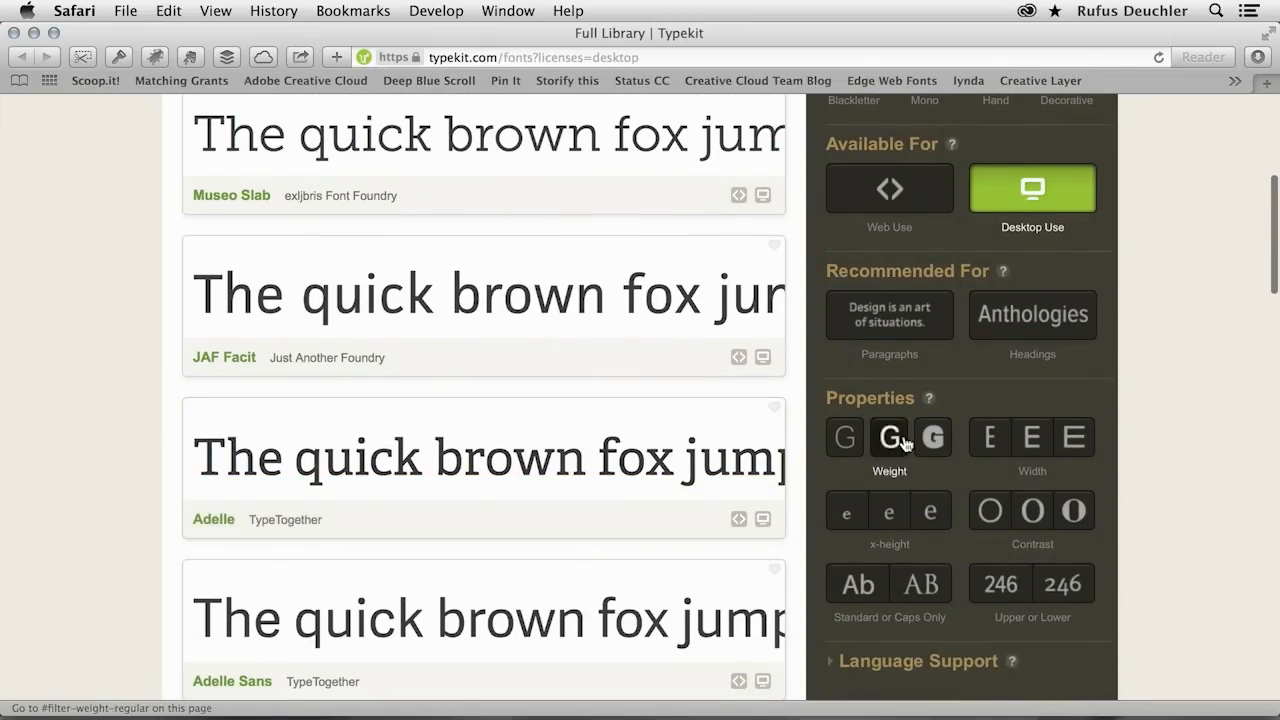
click(1031, 437)
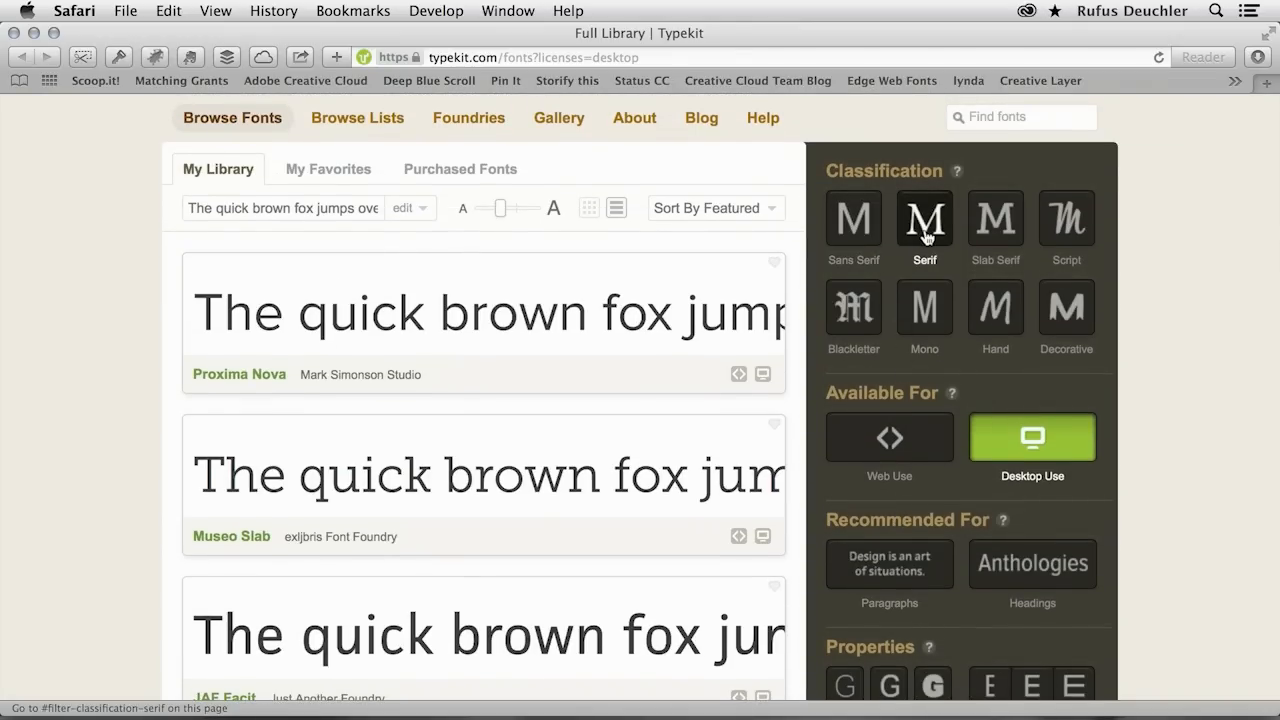
Filter the library to Decorative fonts and scroll down to Copal Std Solid
click(995, 220)
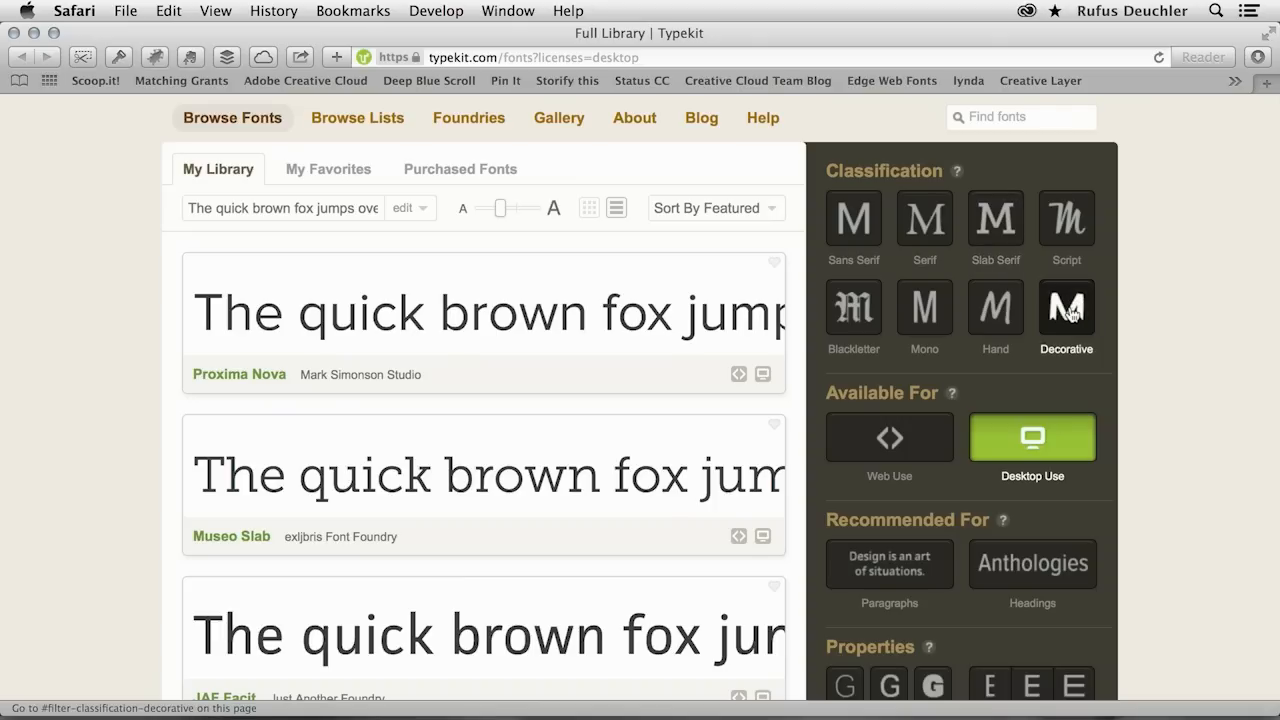
click(1066, 307)
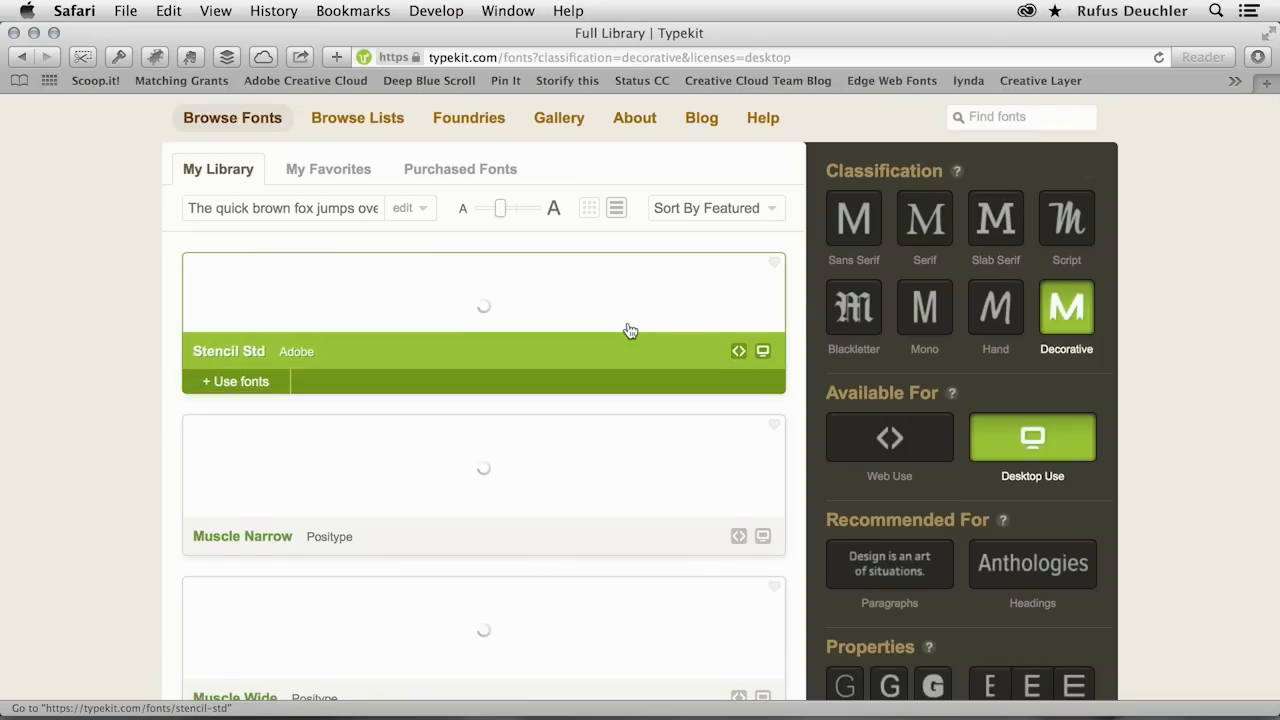
scroll(down, 3)
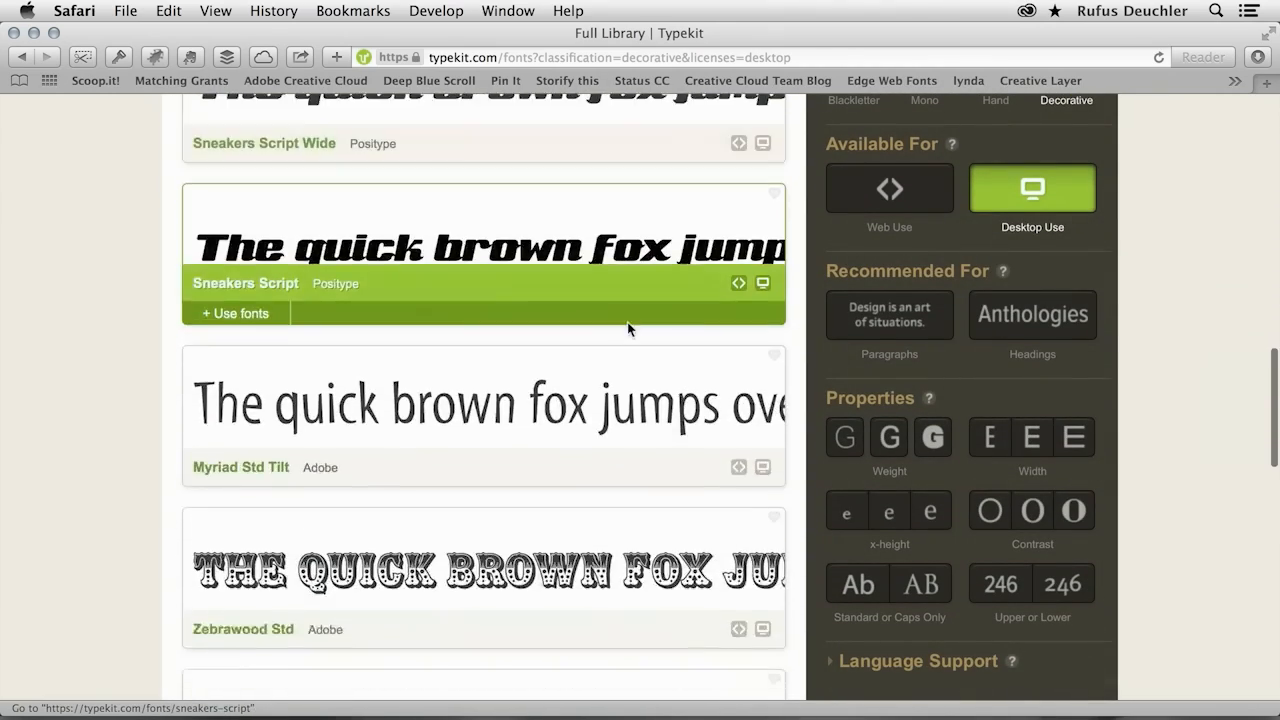
scroll(down, 3)
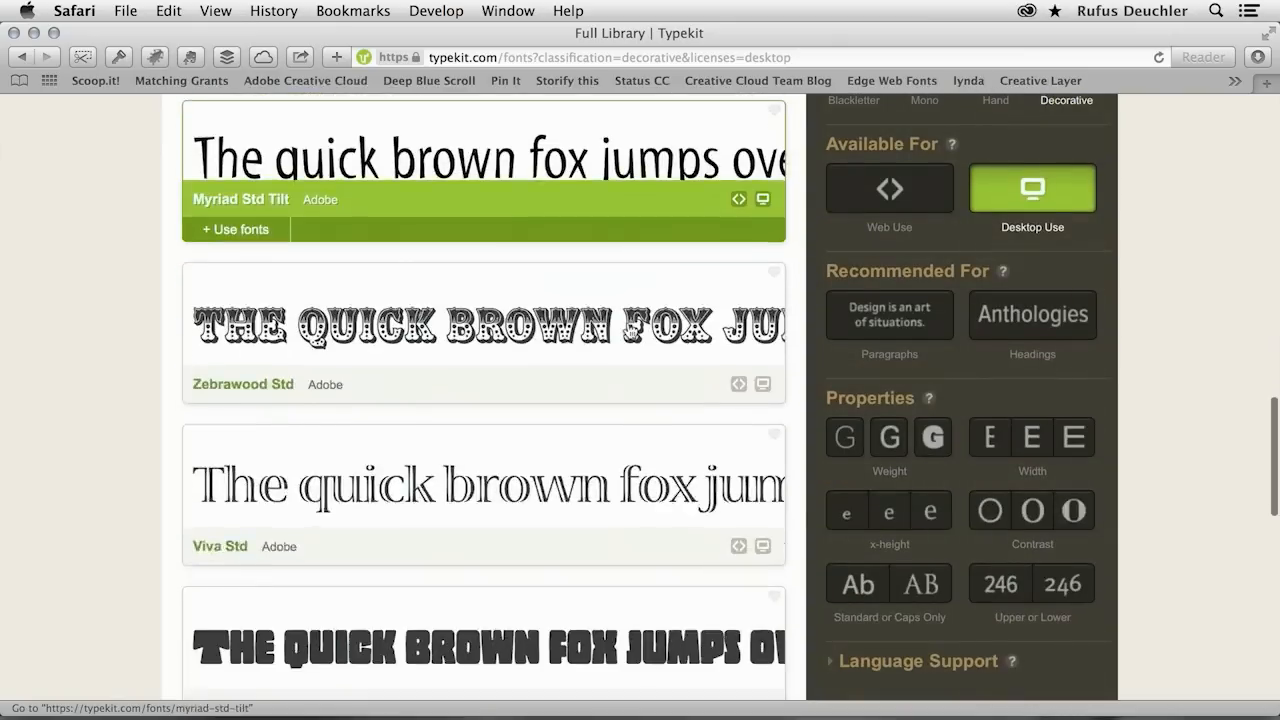
scroll(down, 3)
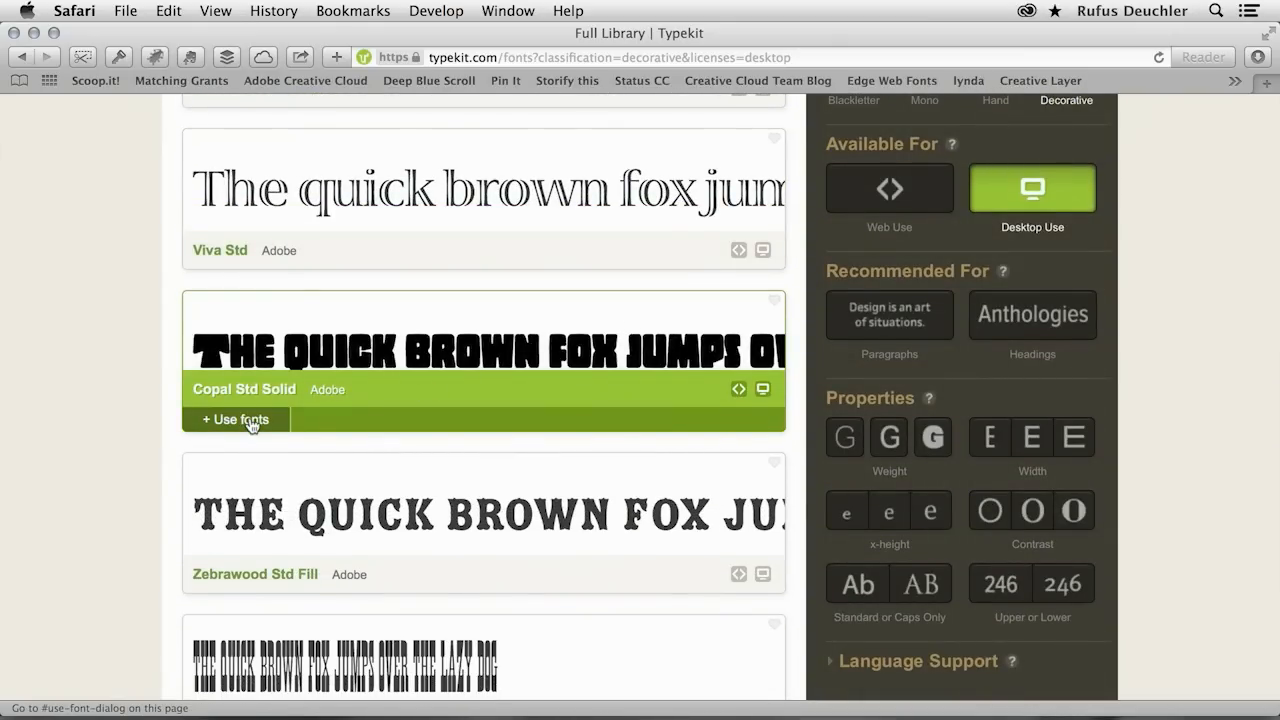
Use the Copal Std Solid family and sync it to the computer
click(235, 419)
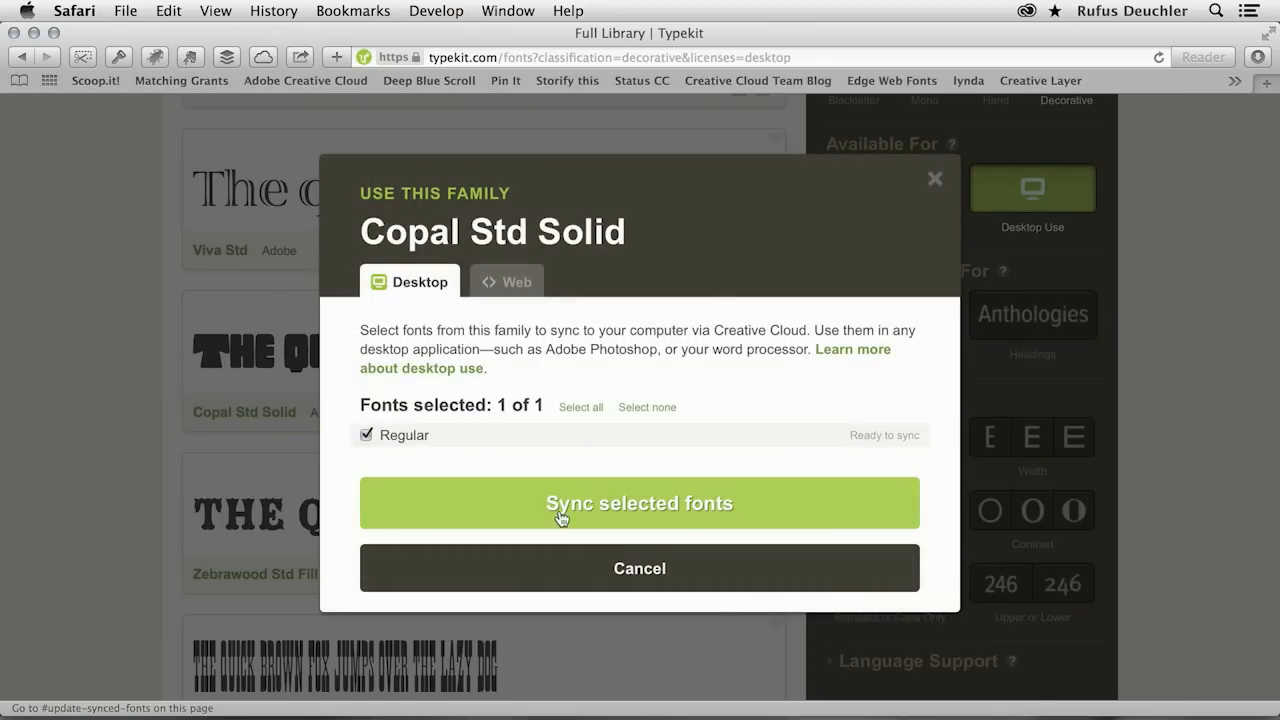
click(639, 503)
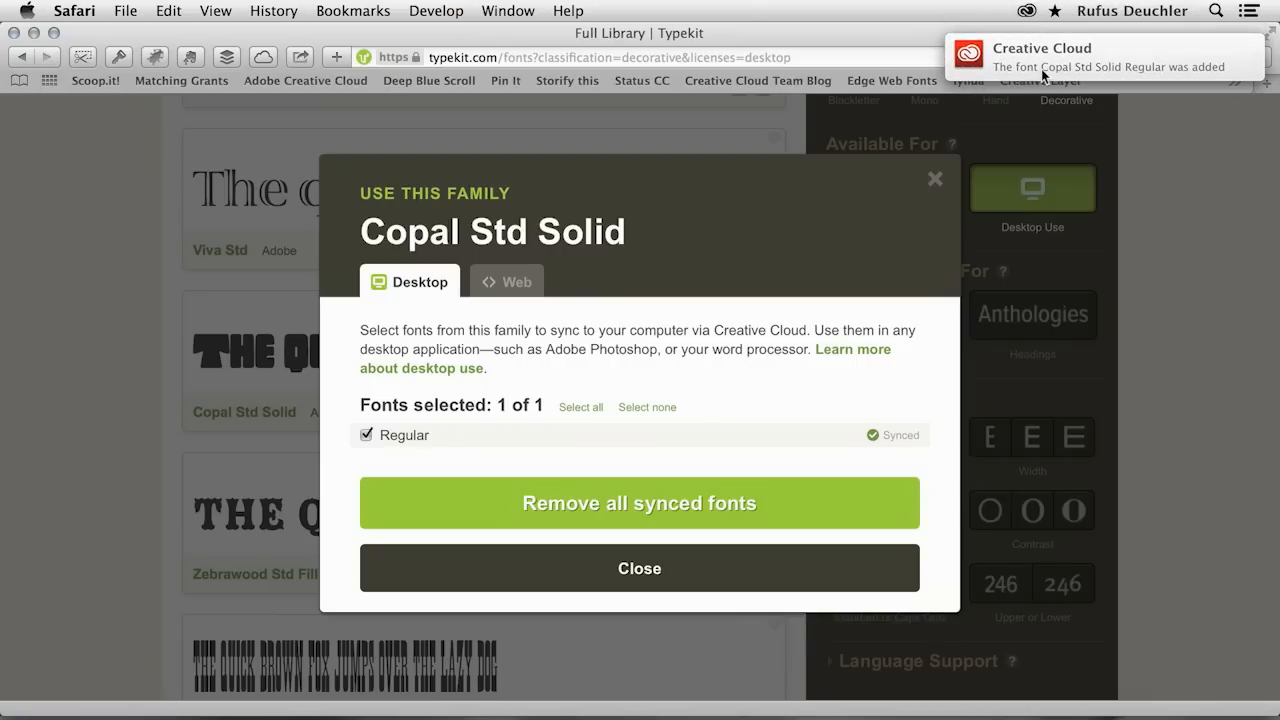
mouse_move(1135, 78)
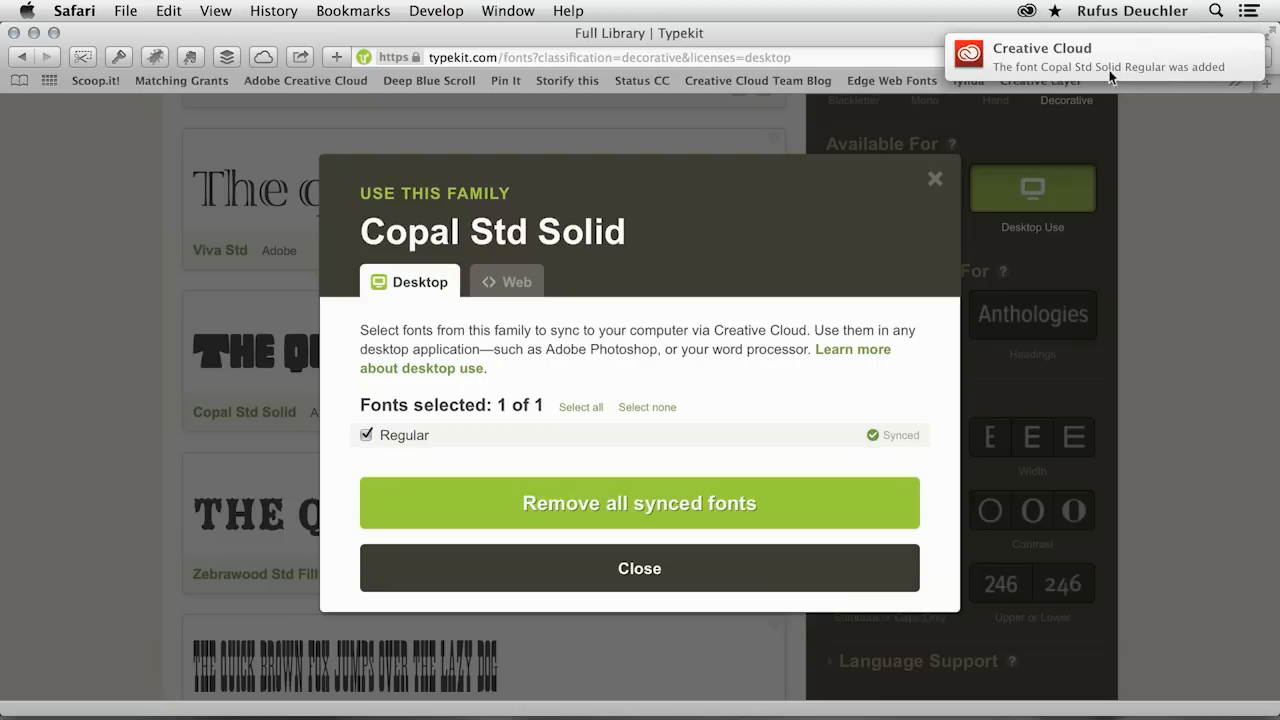
mouse_move(1140, 74)
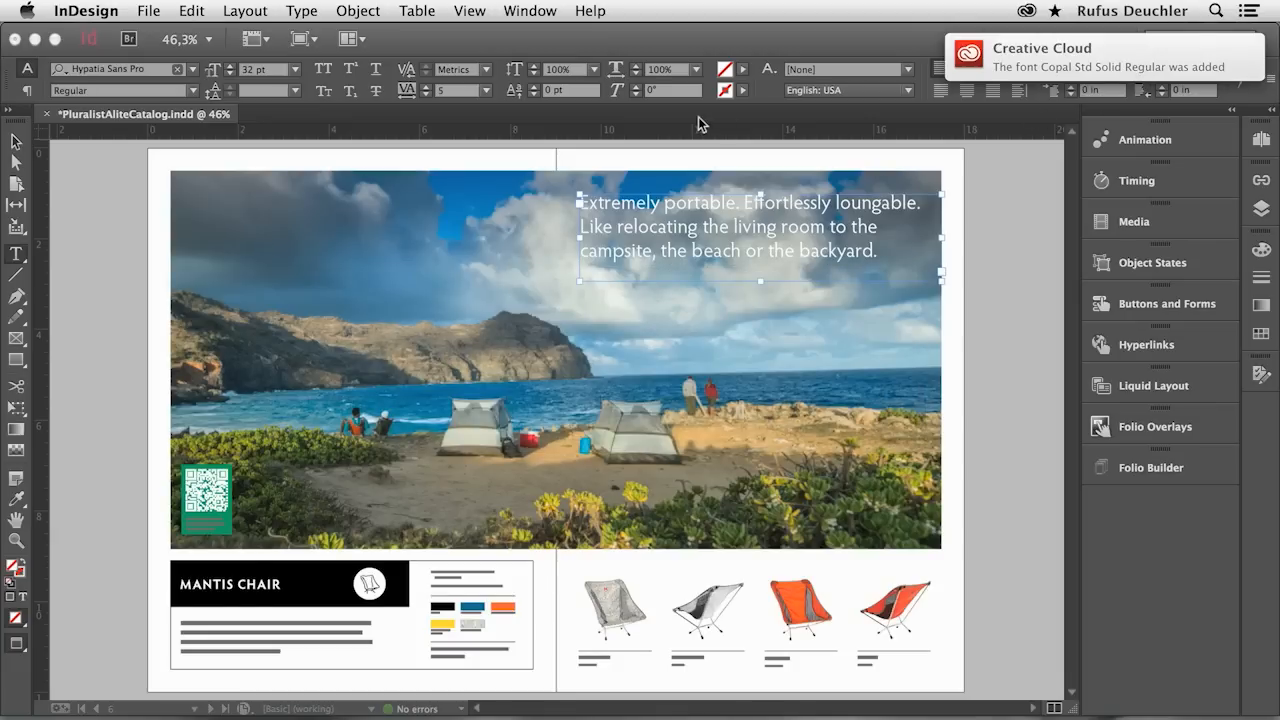
Select the photo headline and apply Copal Std from the Typekit-filtered font list
triple_click(728, 250)
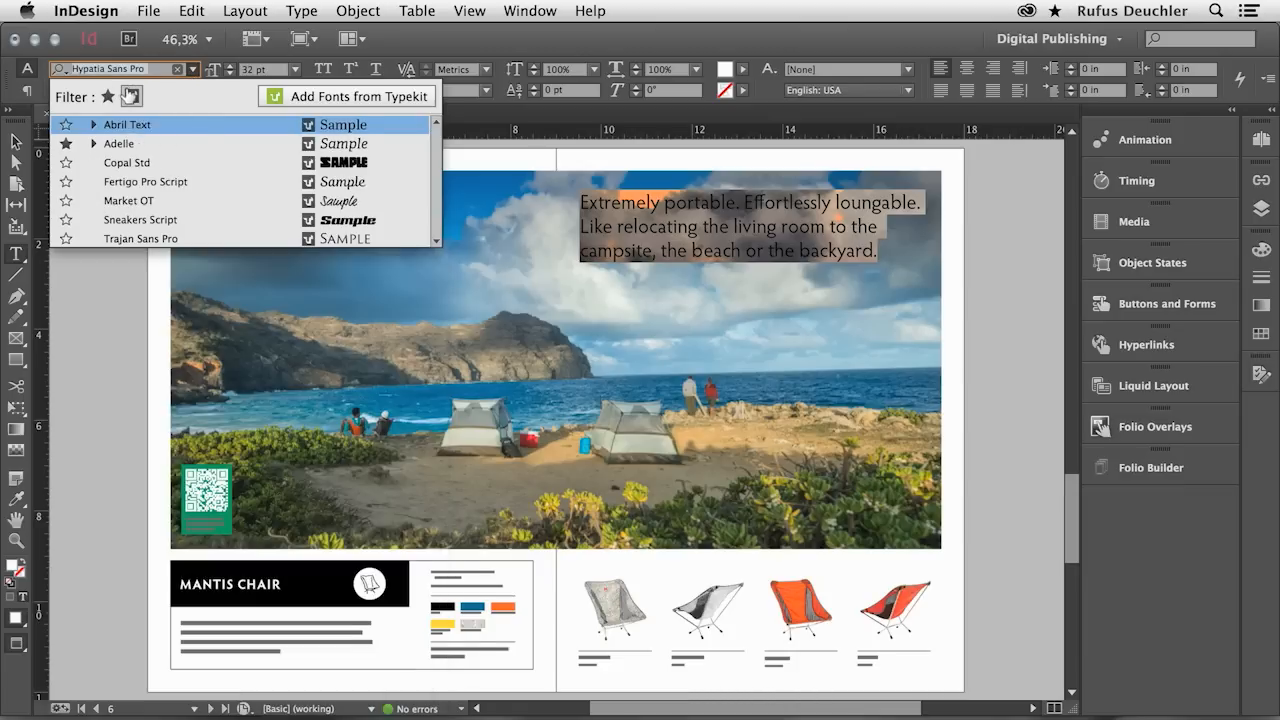
click(126, 162)
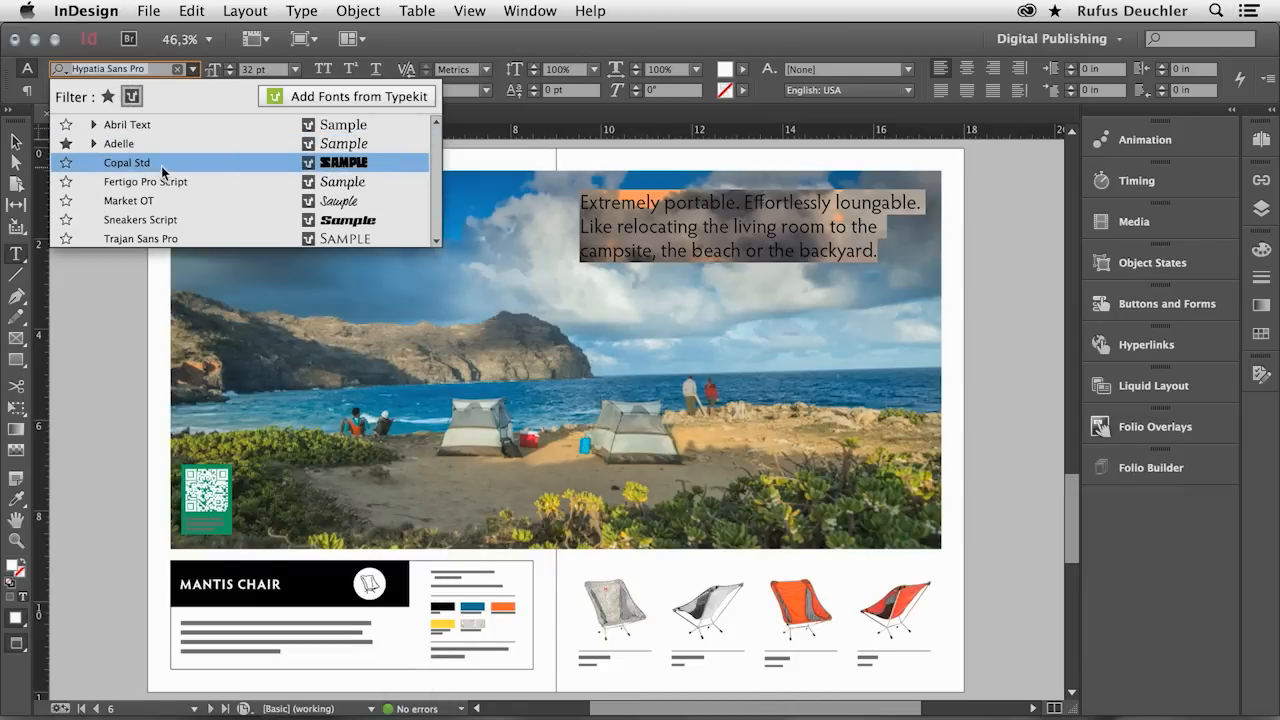
mouse_move(193, 170)
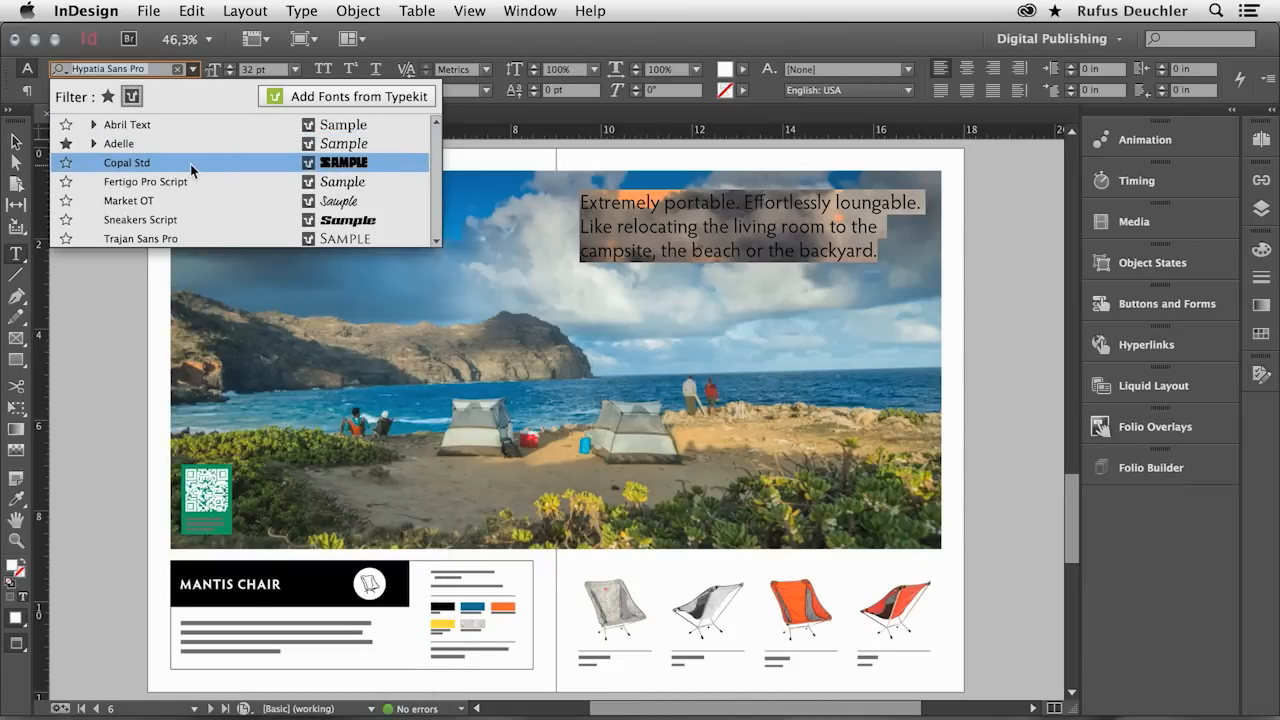
click(126, 162)
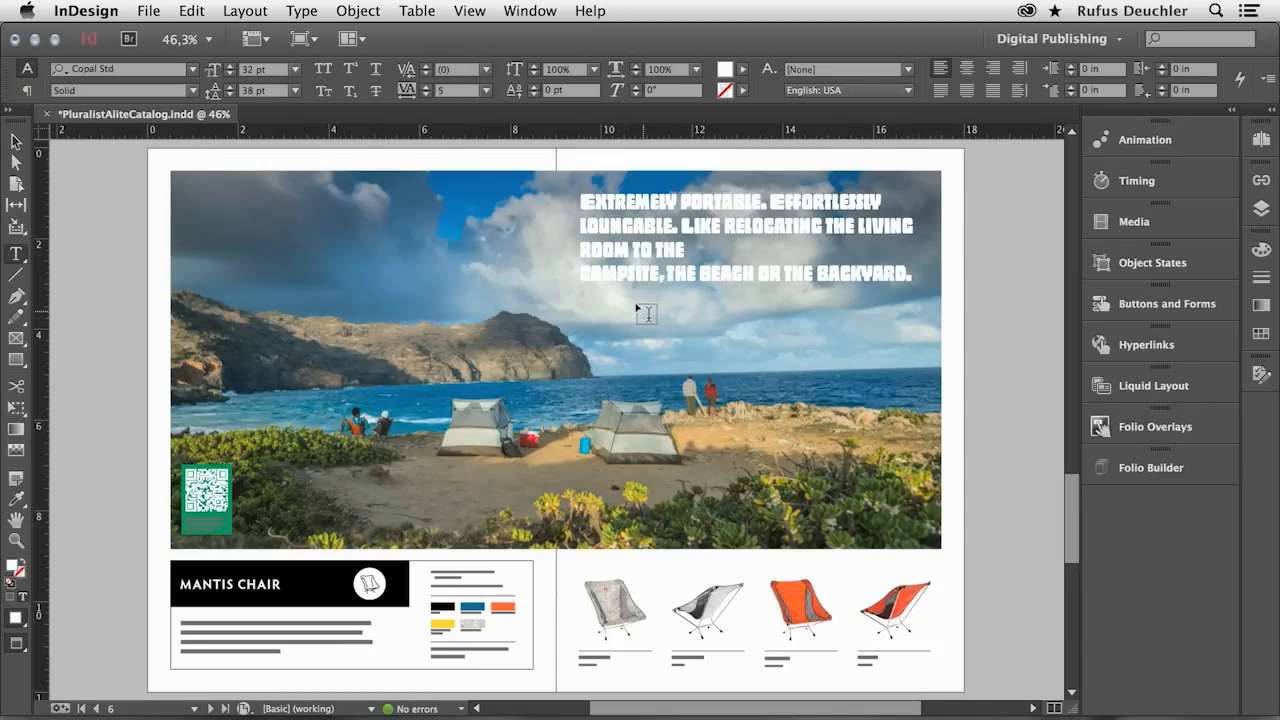
click(194, 69)
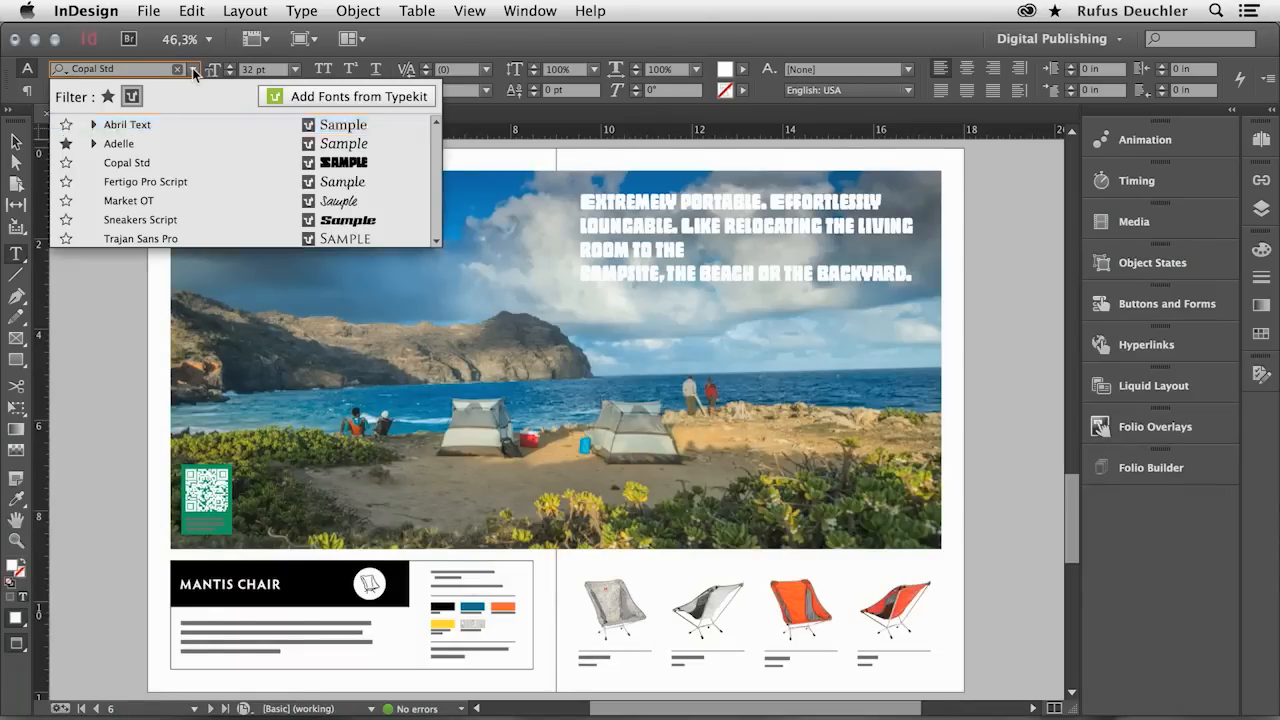
click(126, 162)
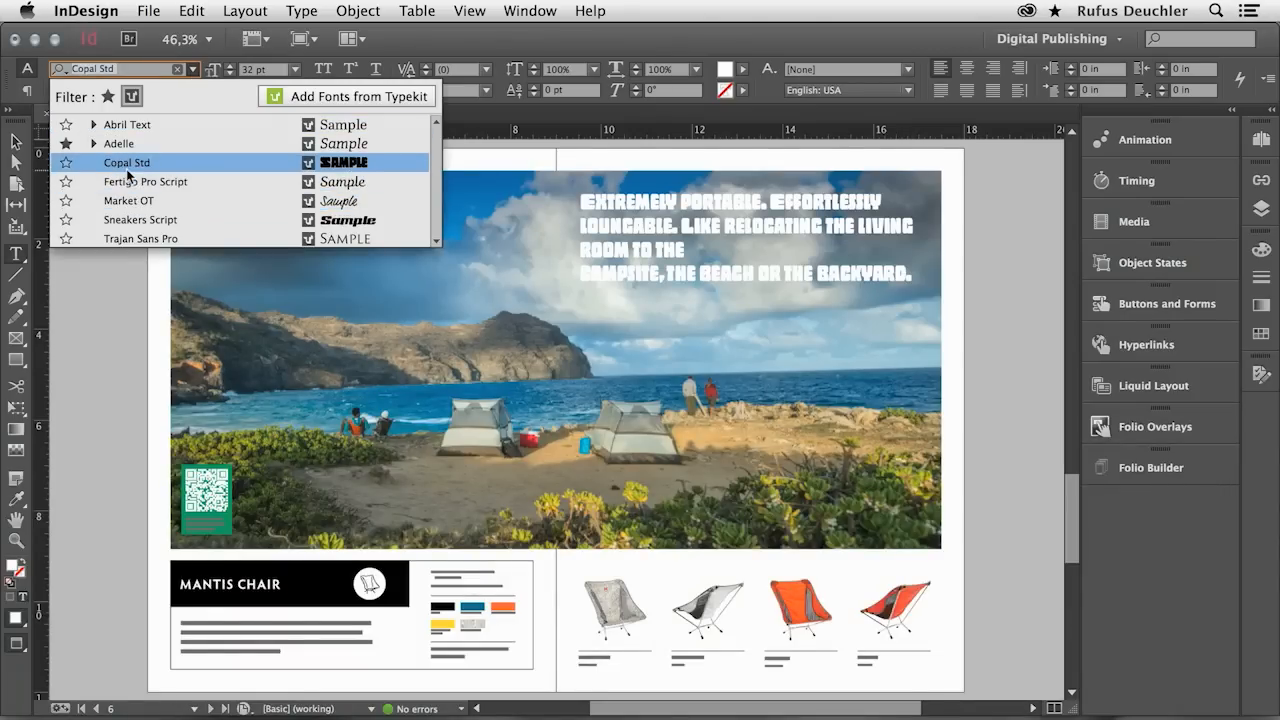